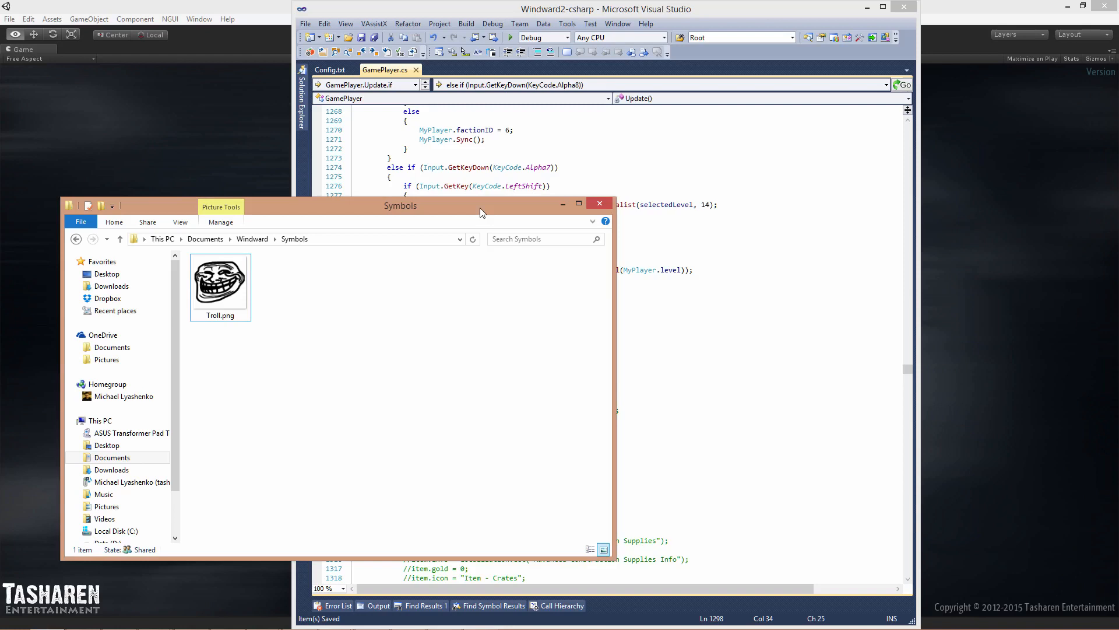
{"action": "mouse_move", "coordinate": [330, 320]}
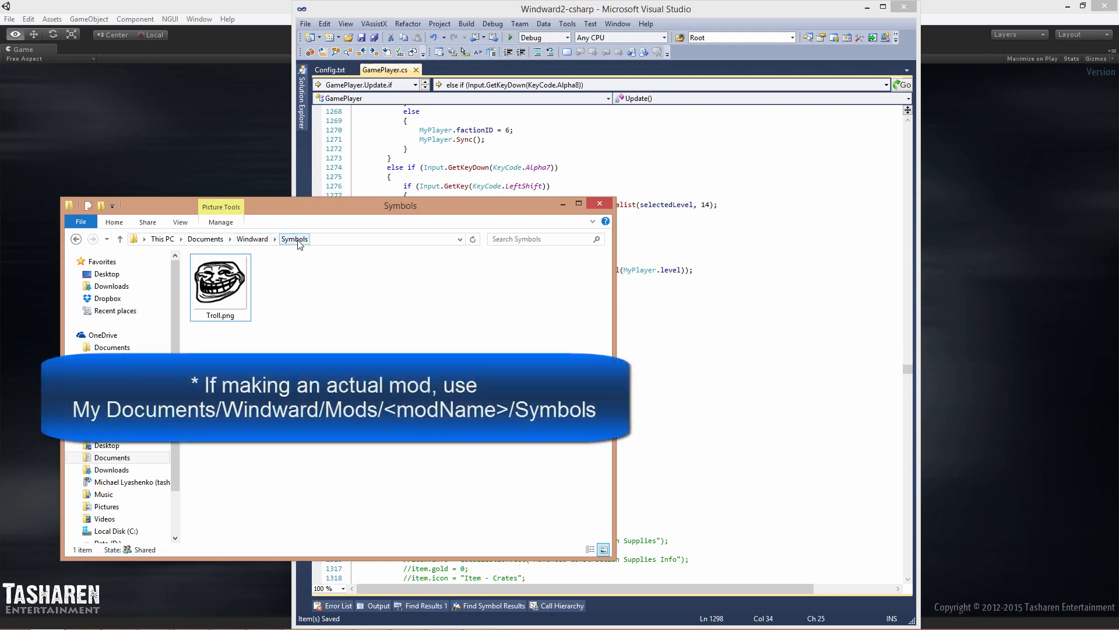
{"action": "mouse_move", "coordinate": [270, 289]}
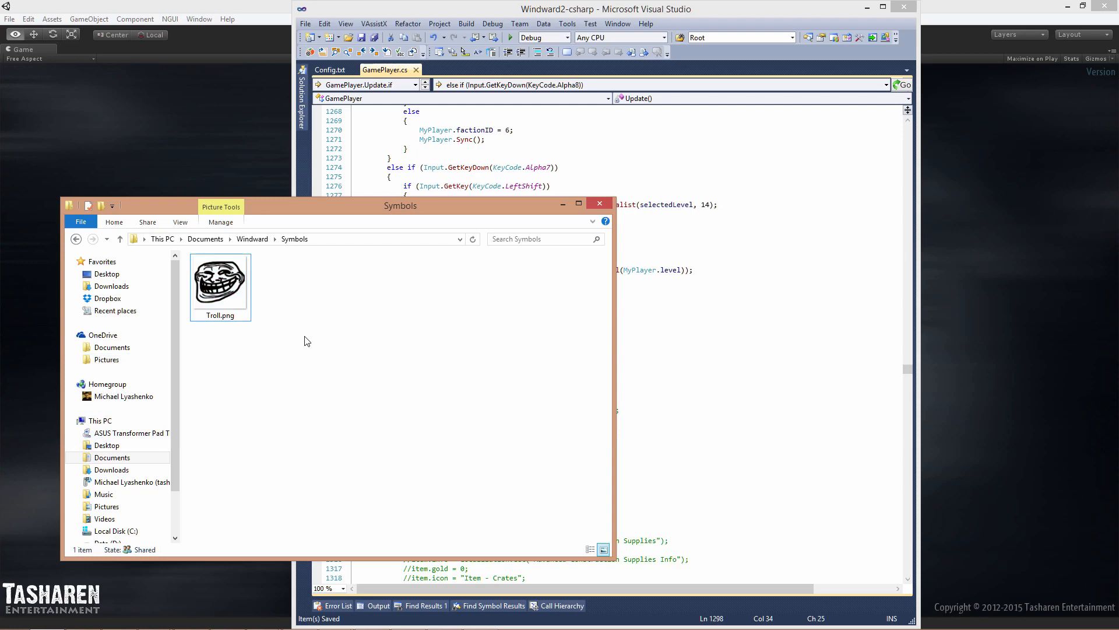
{"action": "mouse_move", "coordinate": [310, 308]}
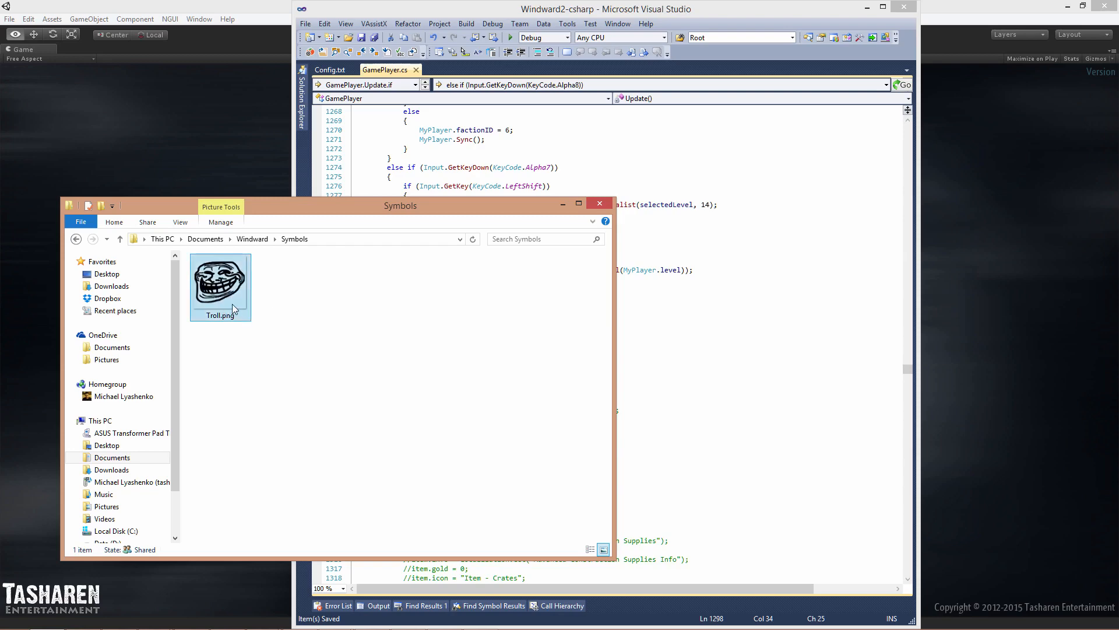
Preview the Troll image from the Symbols folder, then close the preview.
{"action": "double_click", "coordinate": [220, 277]}
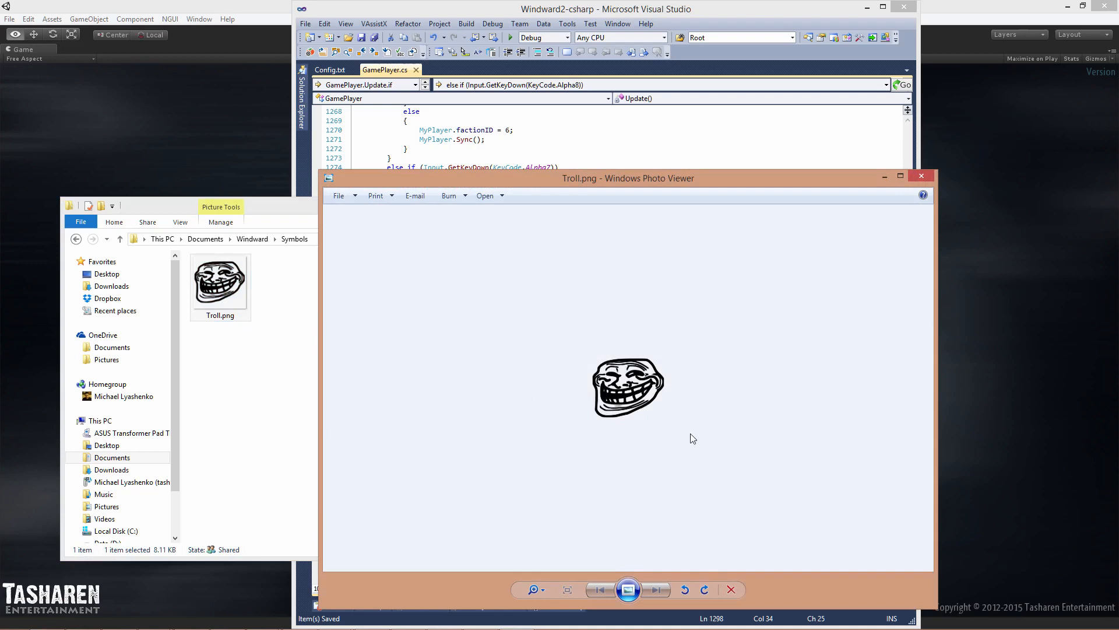
{"action": "mouse_move", "coordinate": [671, 401]}
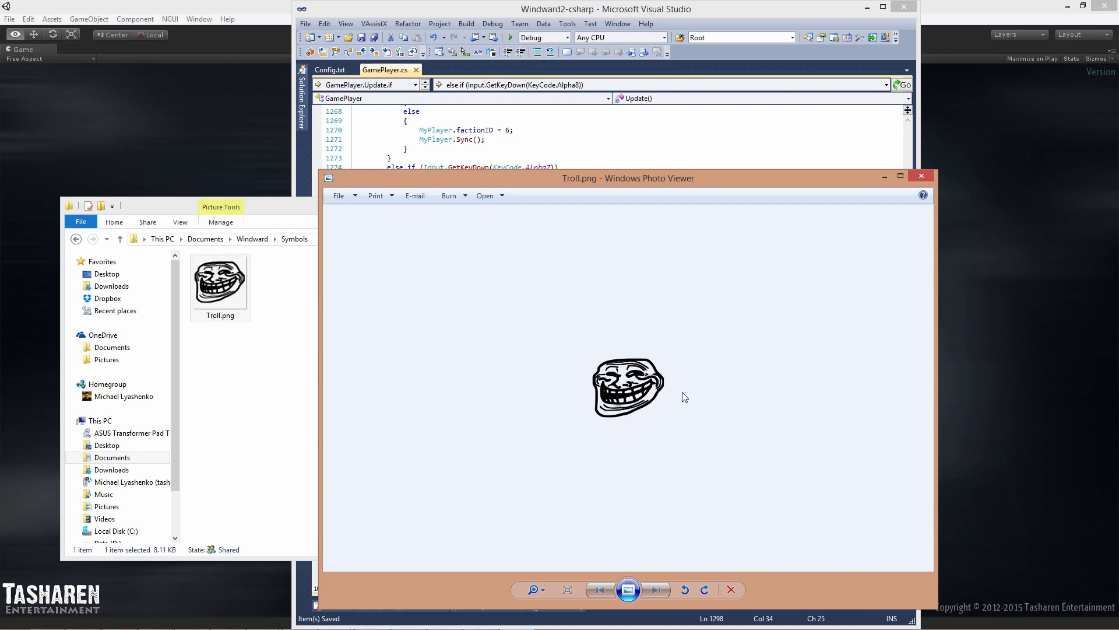
{"action": "mouse_move", "coordinate": [693, 401]}
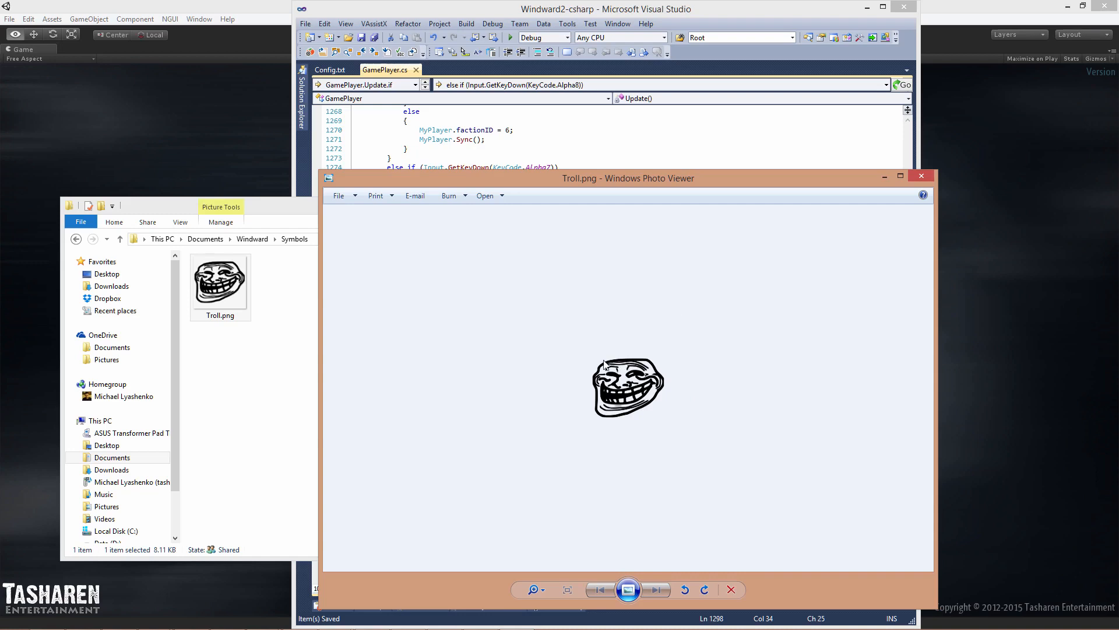
{"action": "mouse_move", "coordinate": [753, 458]}
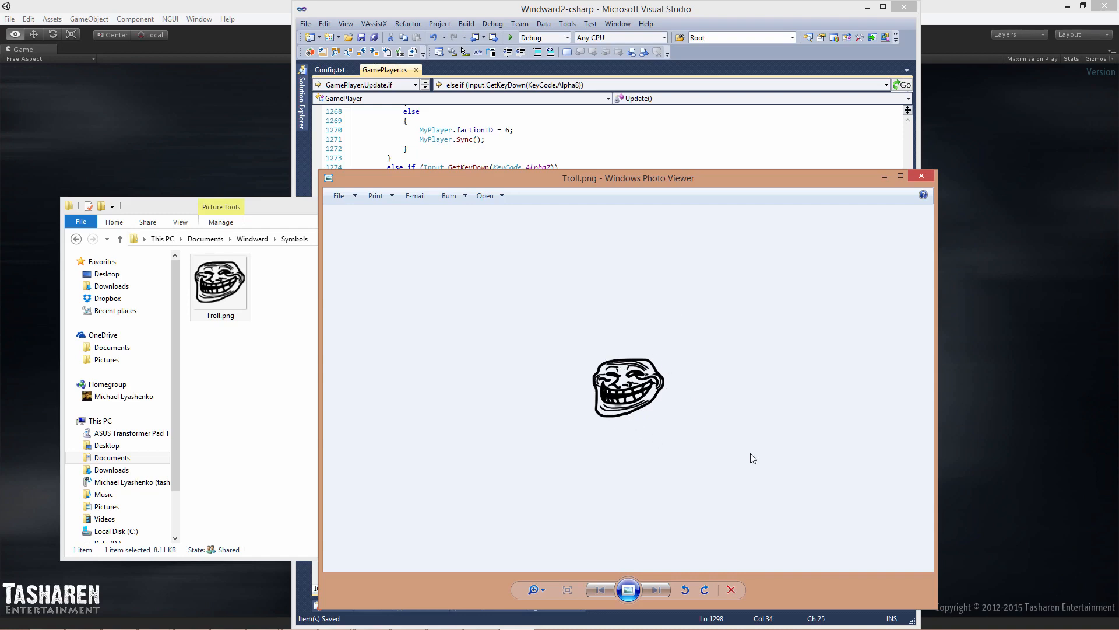
{"action": "mouse_move", "coordinate": [921, 176]}
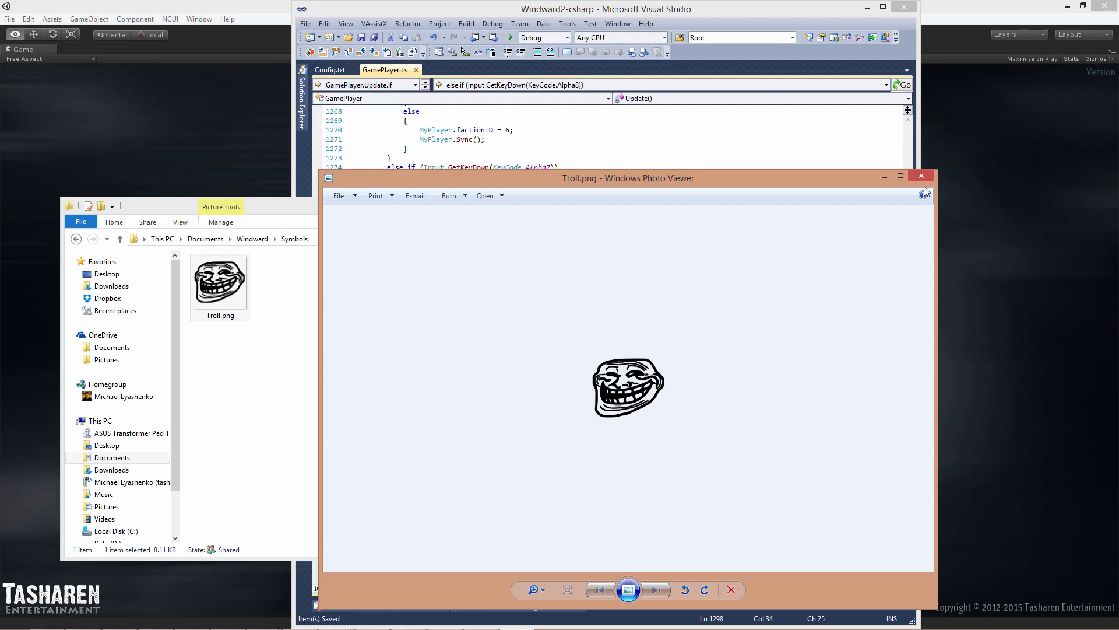
{"action": "mouse_move", "coordinate": [698, 388]}
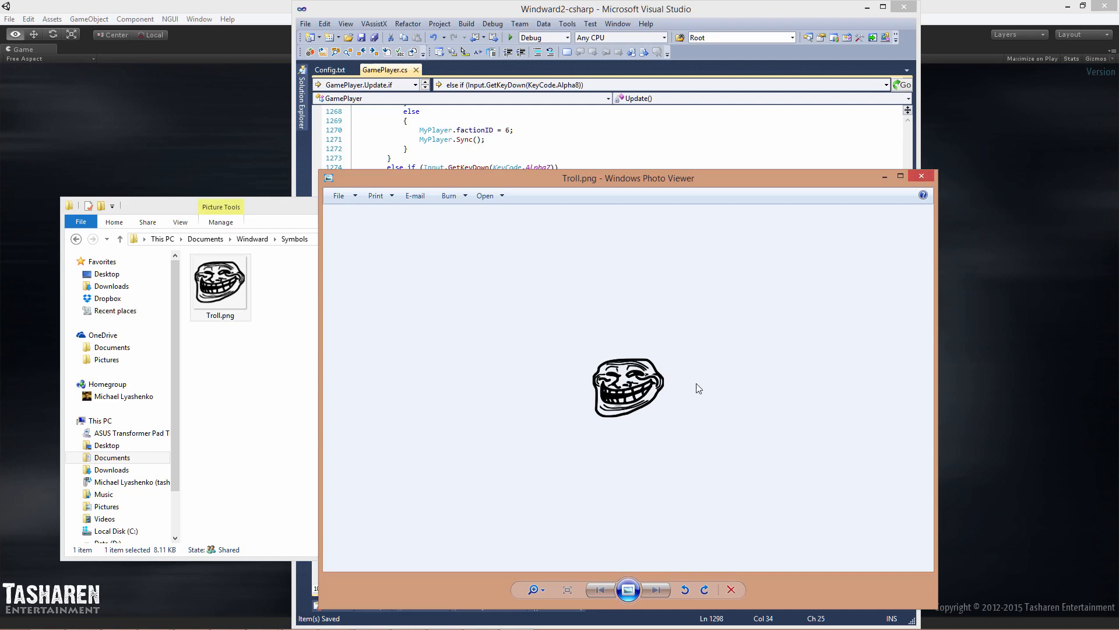
{"action": "mouse_move", "coordinate": [671, 350]}
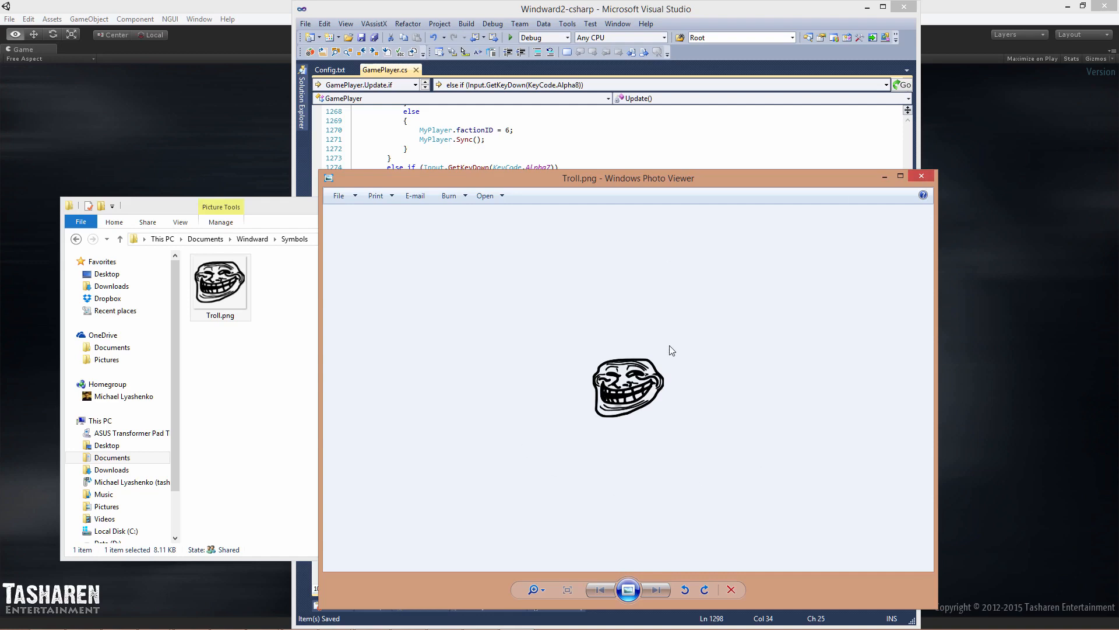
{"action": "left_click", "coordinate": [920, 175]}
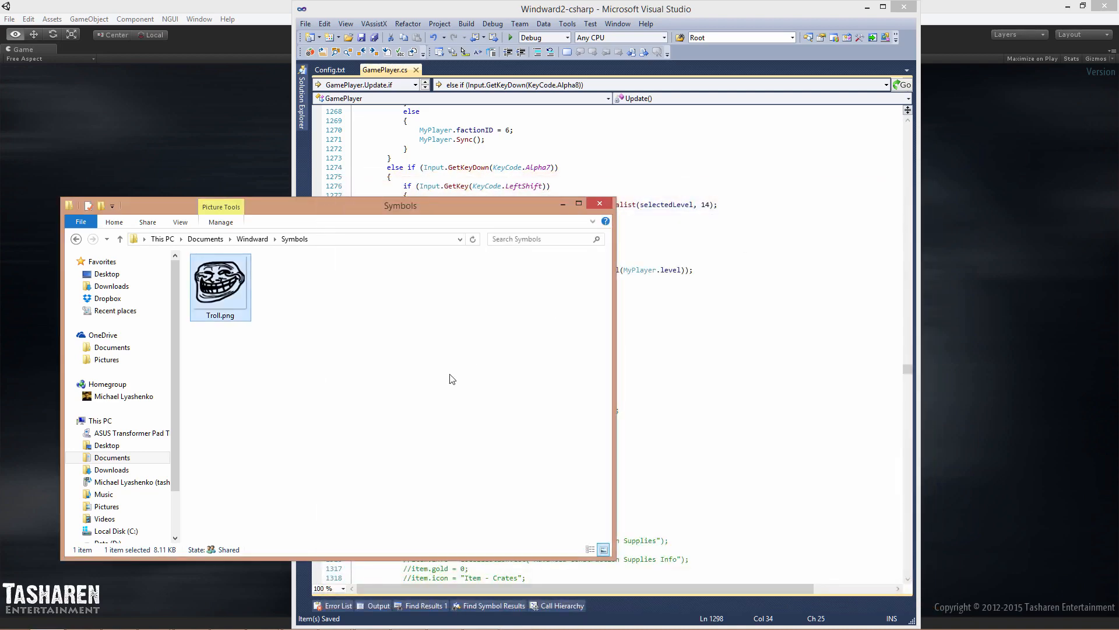
{"action": "mouse_move", "coordinate": [295, 419]}
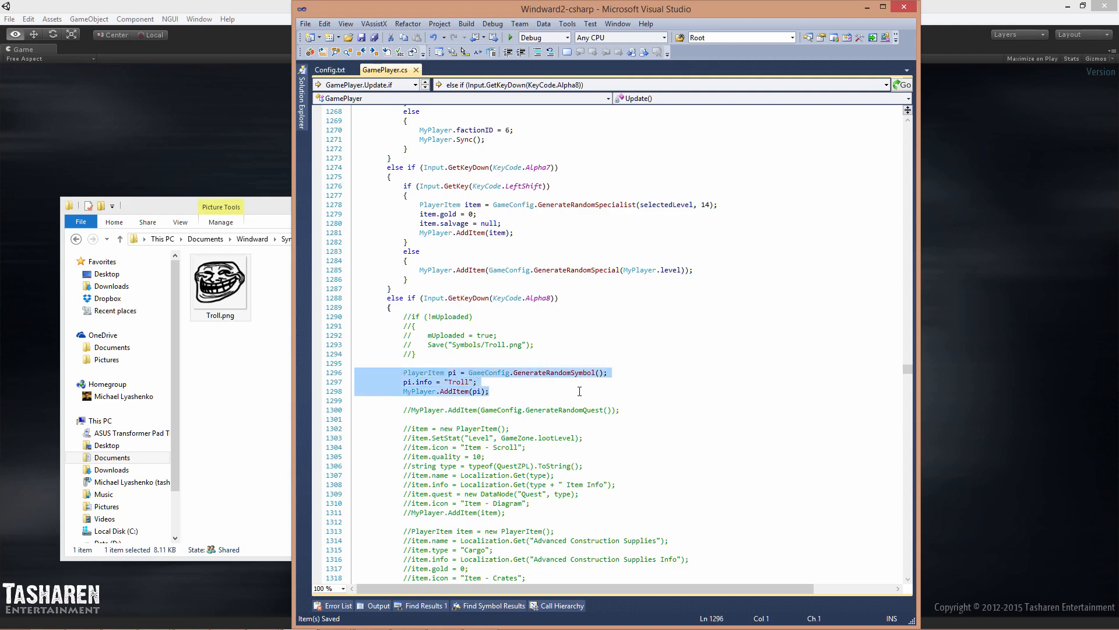
{"action": "left_click", "coordinate": [573, 377]}
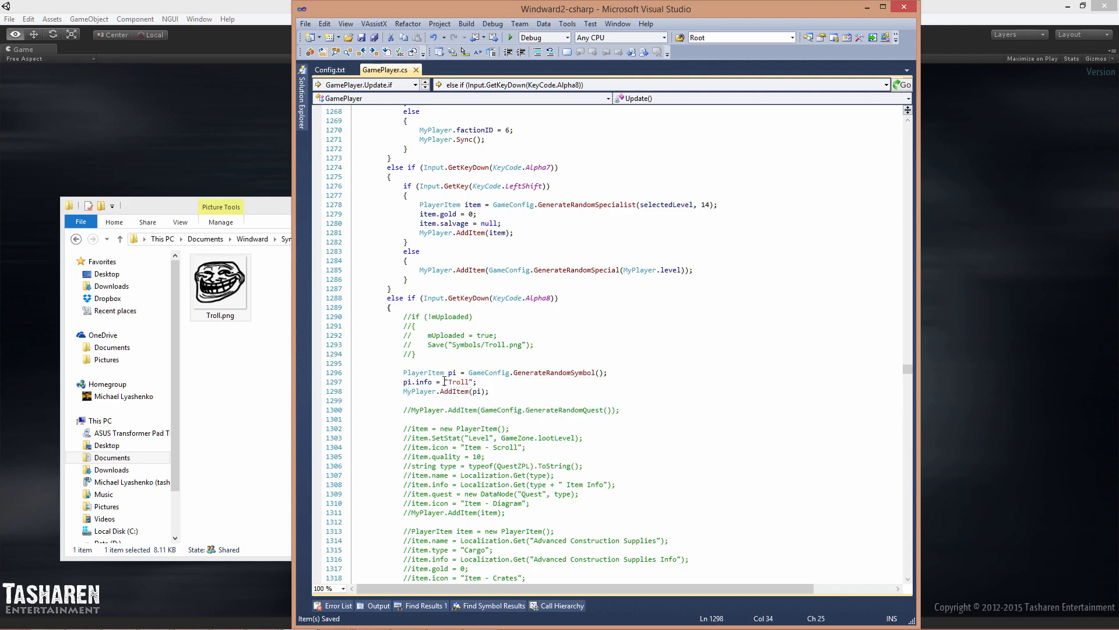
{"action": "double_click", "coordinate": [458, 381]}
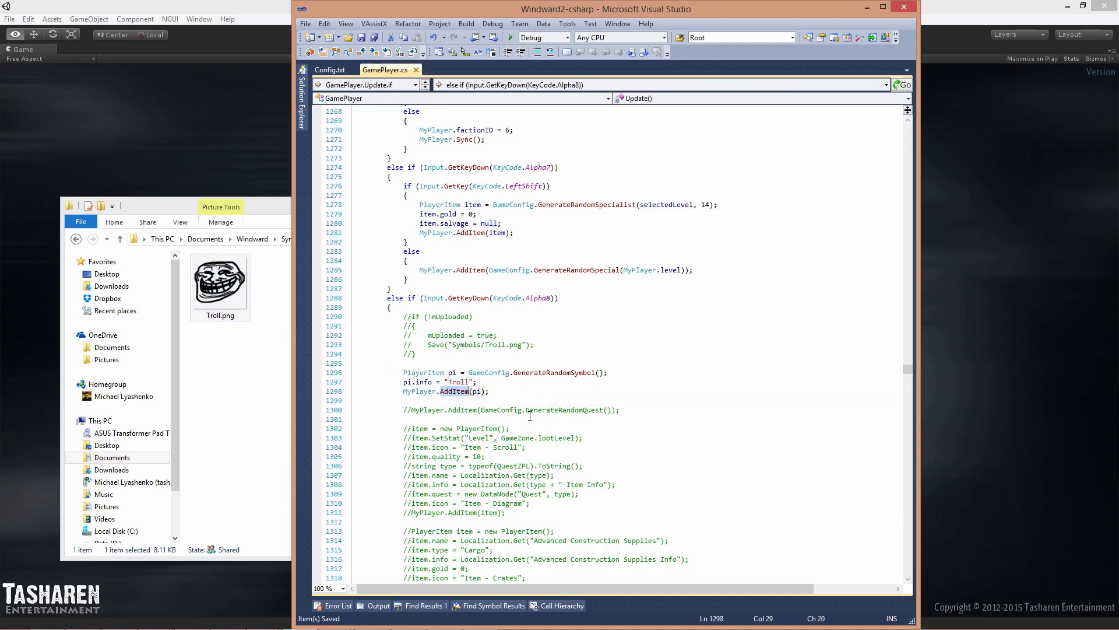
{"action": "mouse_move", "coordinate": [453, 407]}
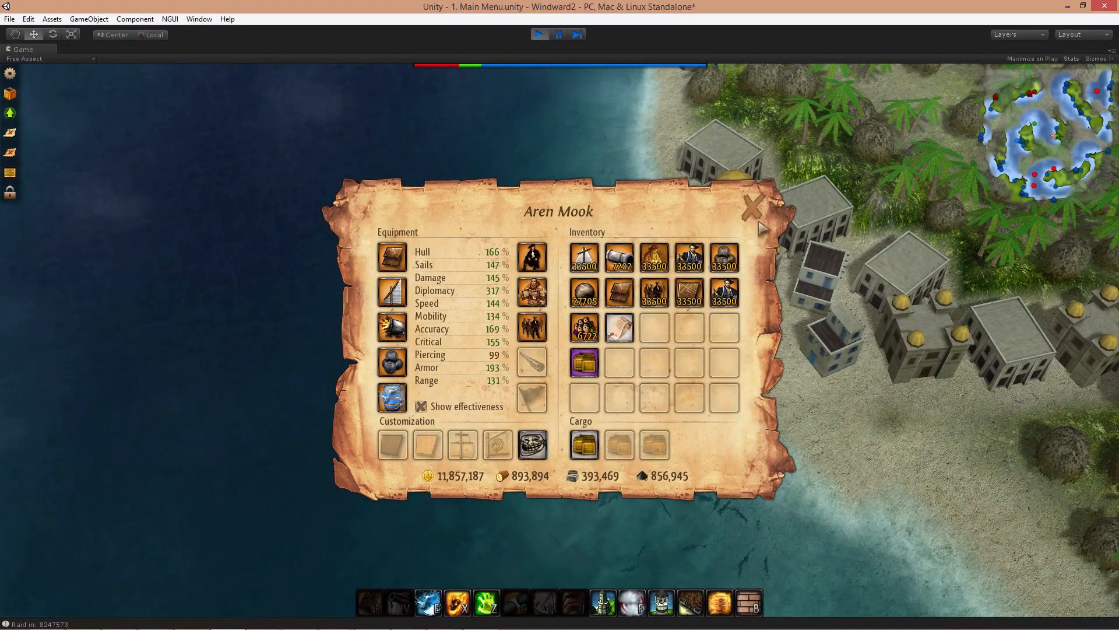
Confirm the Troll symbol appears in the ship's customization slots during Unity play.
{"action": "left_click", "coordinate": [750, 206]}
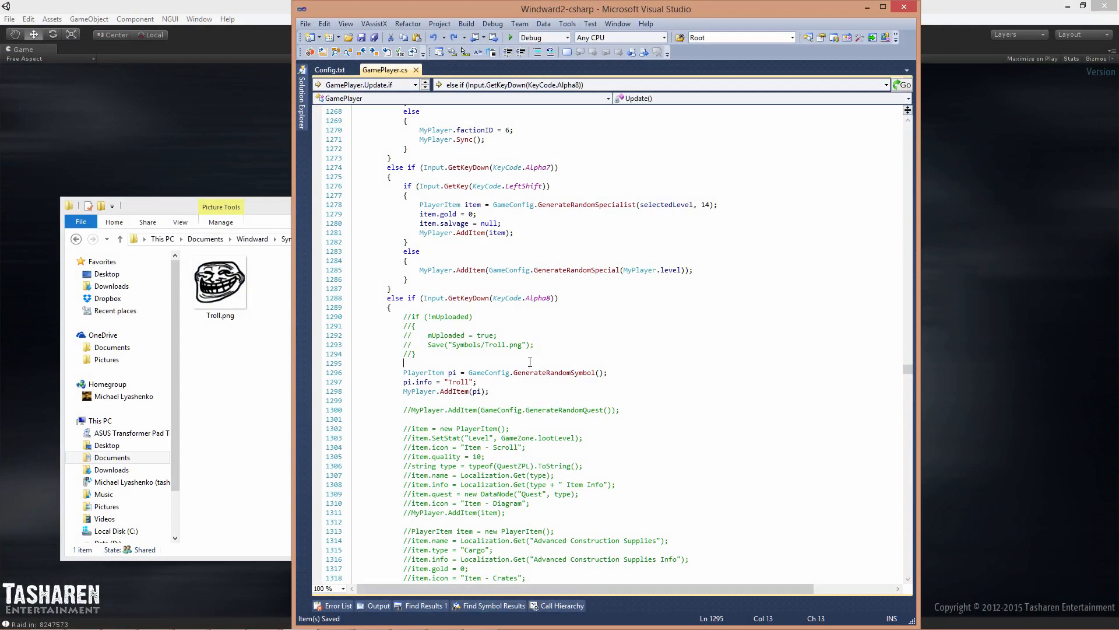
{"action": "mouse_move", "coordinate": [699, 331]}
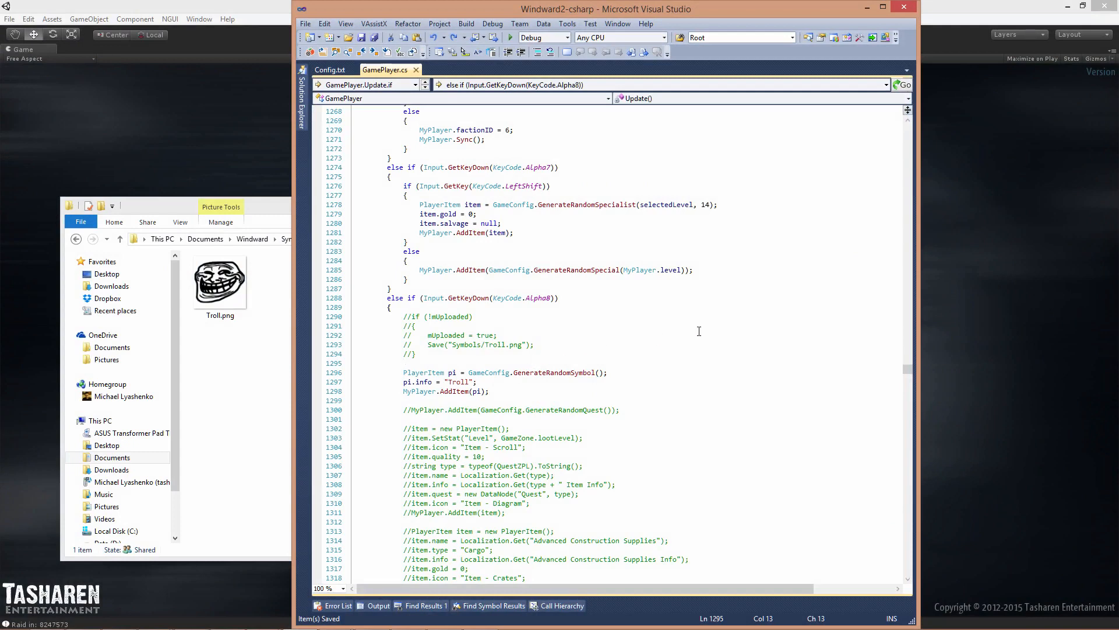
Give the Alpha8 random symbol item the info text "Troll".
{"action": "left_click", "coordinate": [329, 70]}
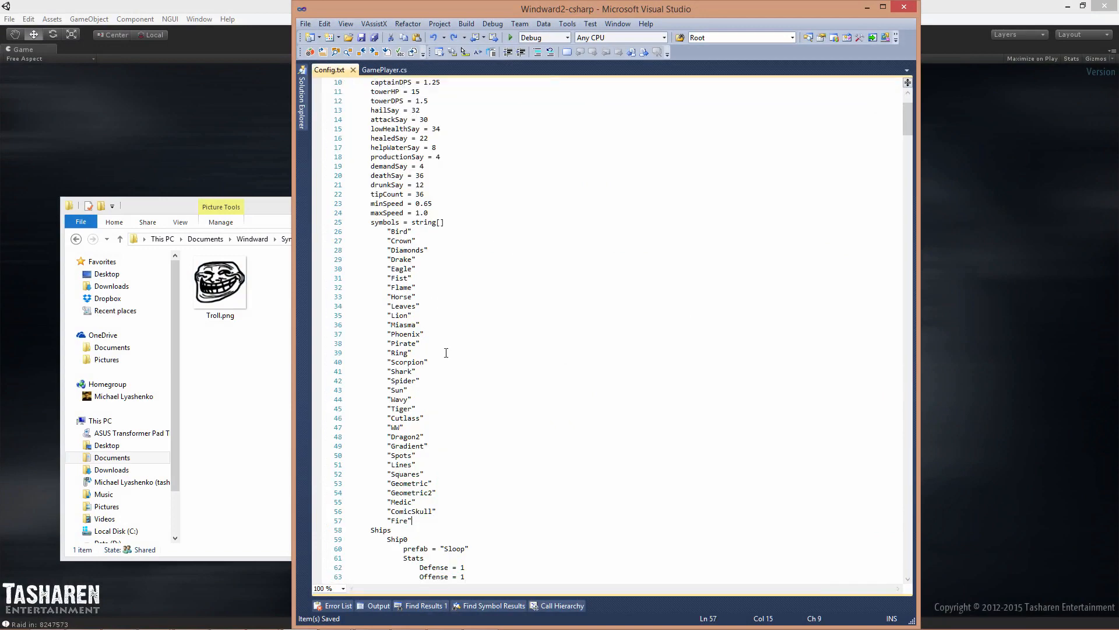
{"action": "mouse_move", "coordinate": [425, 517]}
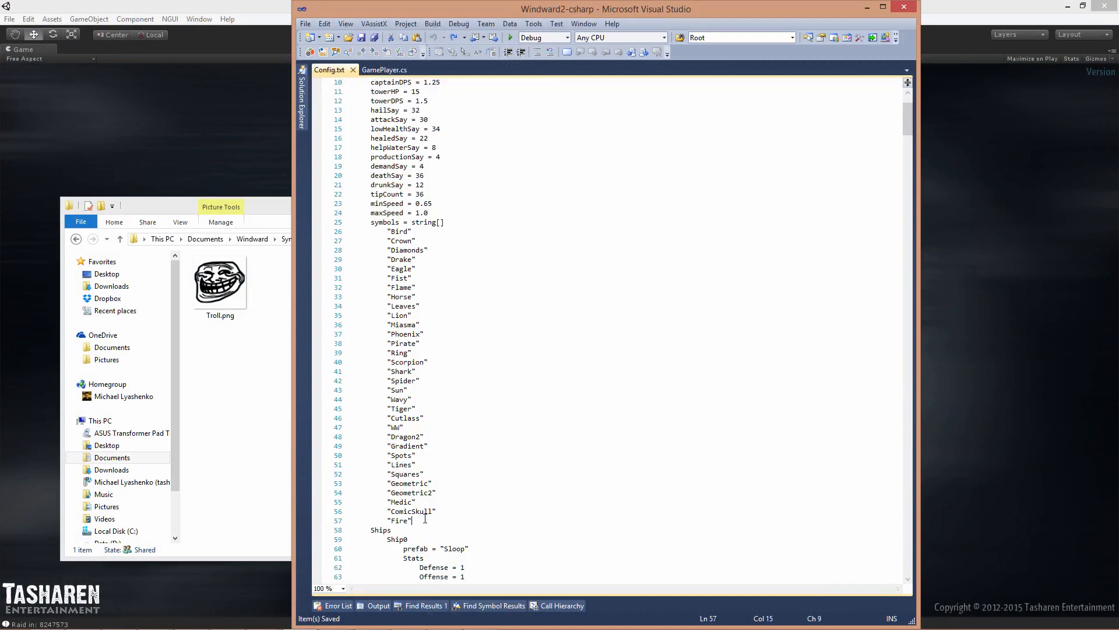
{"action": "type", "text": "\"Troll\";"}
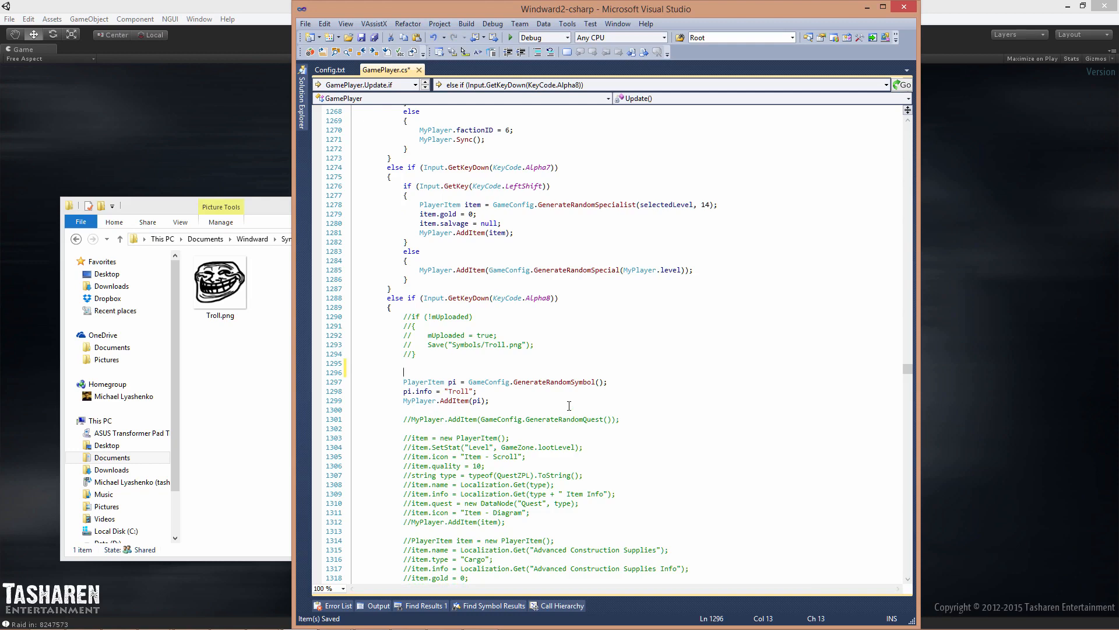
Add GameConfig.onGenerateSymbol += OnMyCustomMod; above the Troll symbol item code.
{"action": "type", "text": "GameConfig.onGenerateSymbol"}
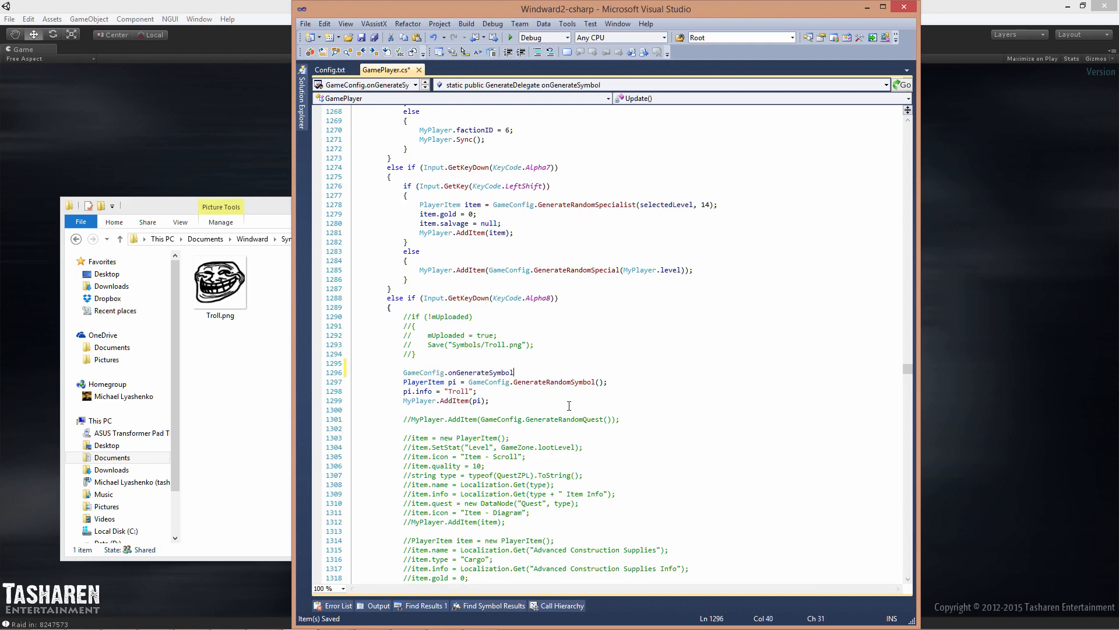
{"action": "mouse_move", "coordinate": [492, 372]}
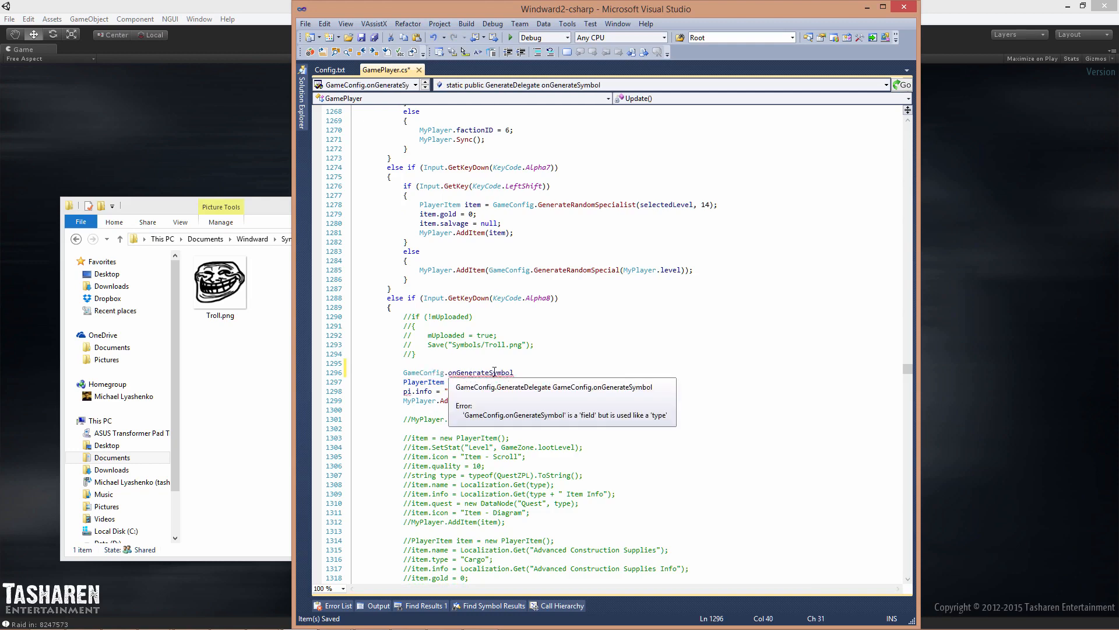
{"action": "type", "text": "= O"}
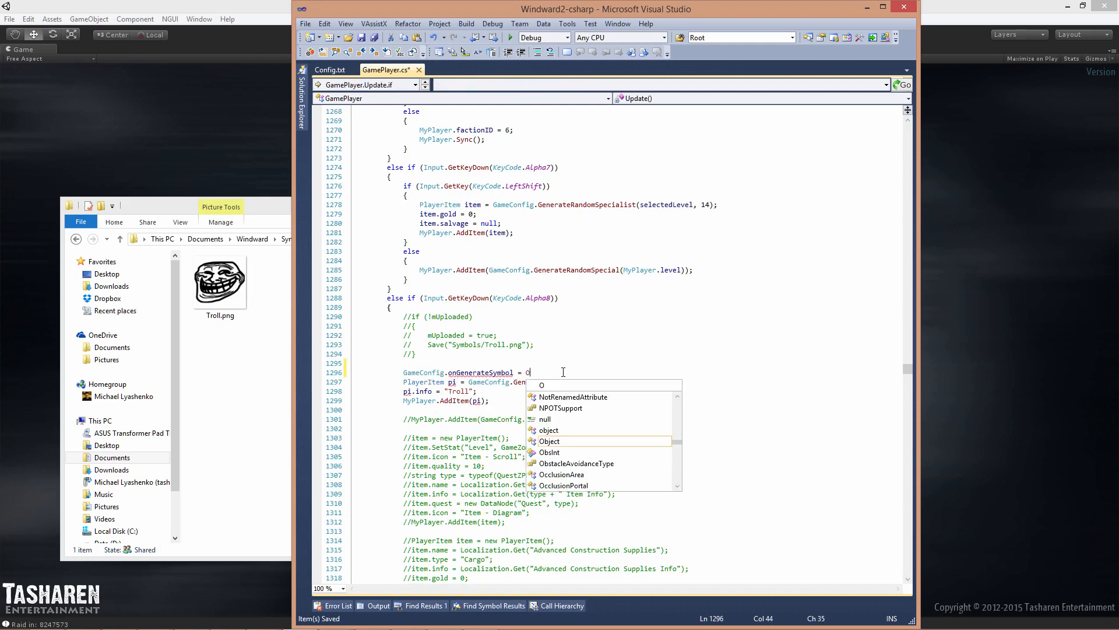
{"action": "type", "text": "nMyCustomMod;"}
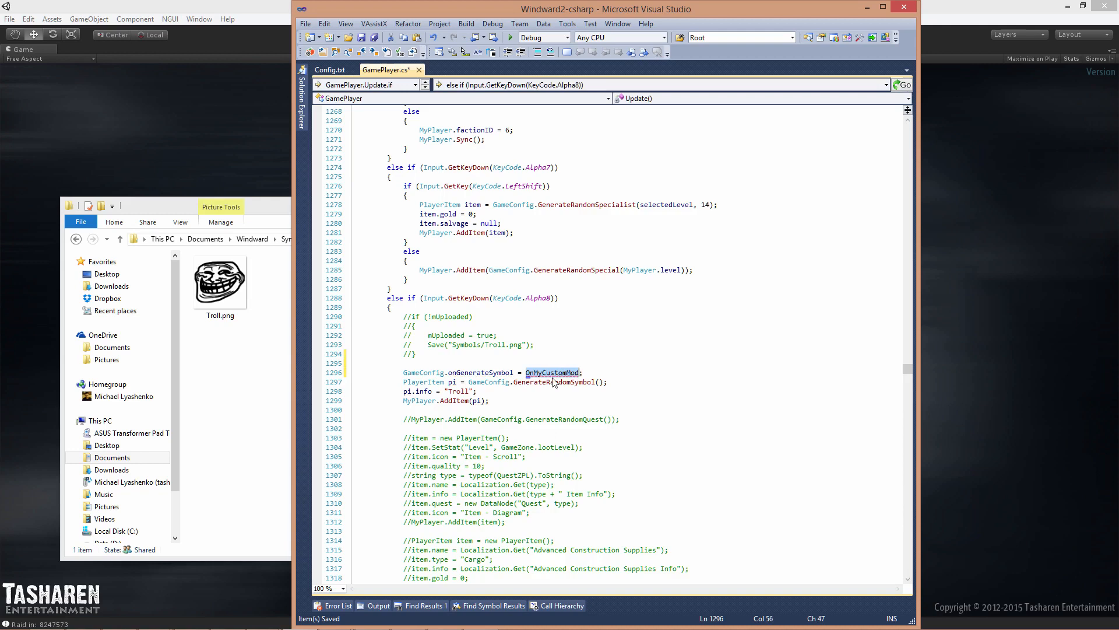
{"action": "type", "text": "+=;"}
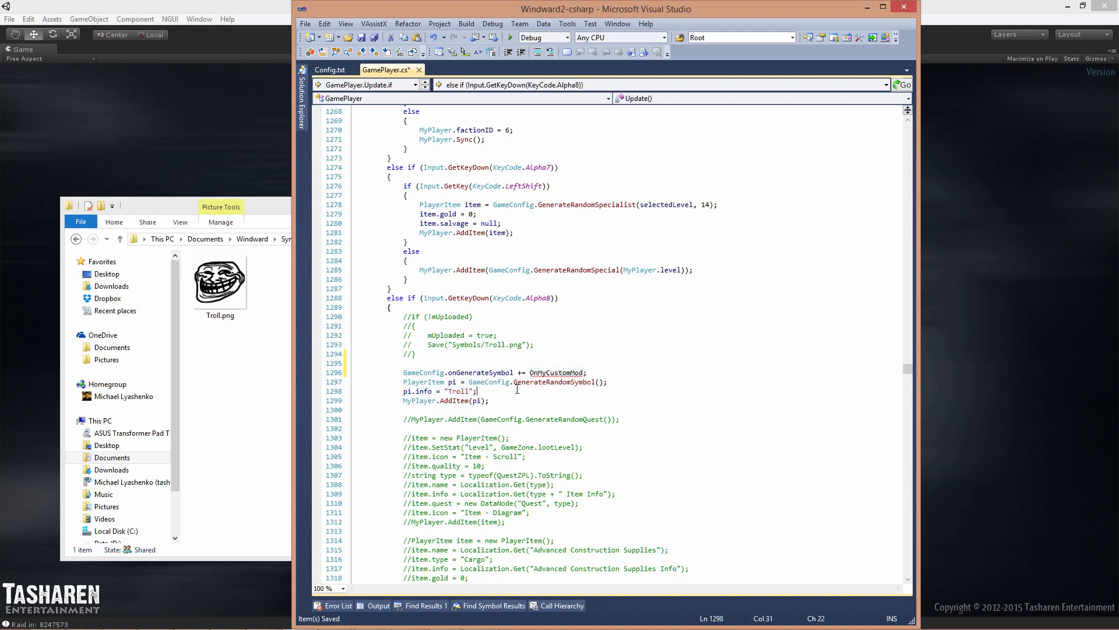
{"action": "mouse_move", "coordinate": [604, 362]}
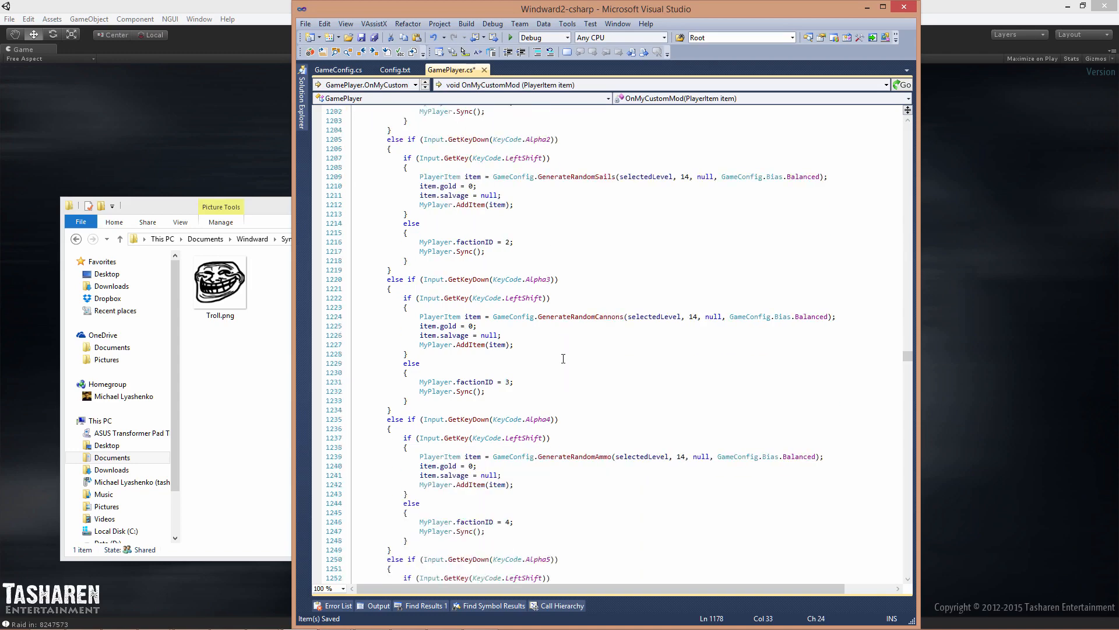
Scroll the code, then view Config.txt's symbol list ending in Fire.
{"action": "scroll", "scroll_direction": "down", "scroll_amount": 3}
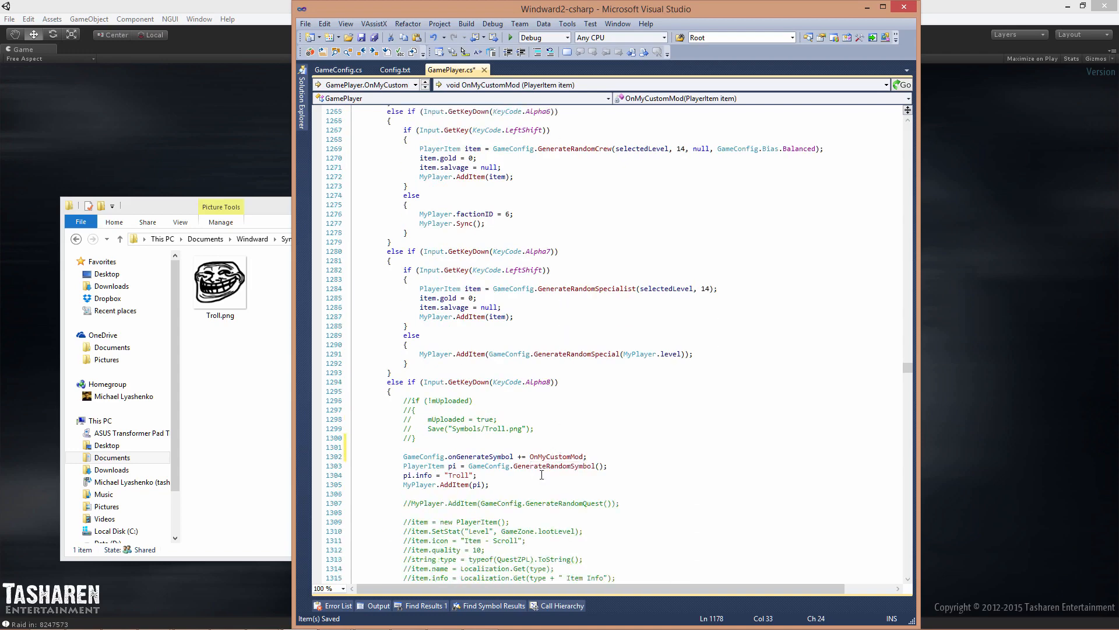
{"action": "scroll", "scroll_direction": "down", "scroll_amount": 3}
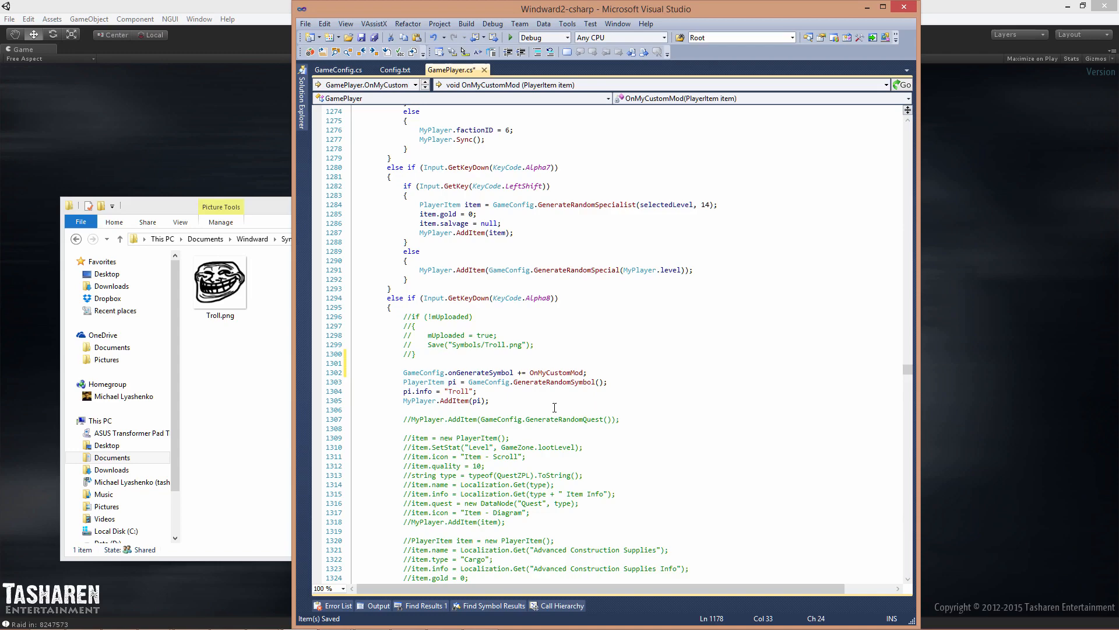
{"action": "left_click", "coordinate": [394, 70]}
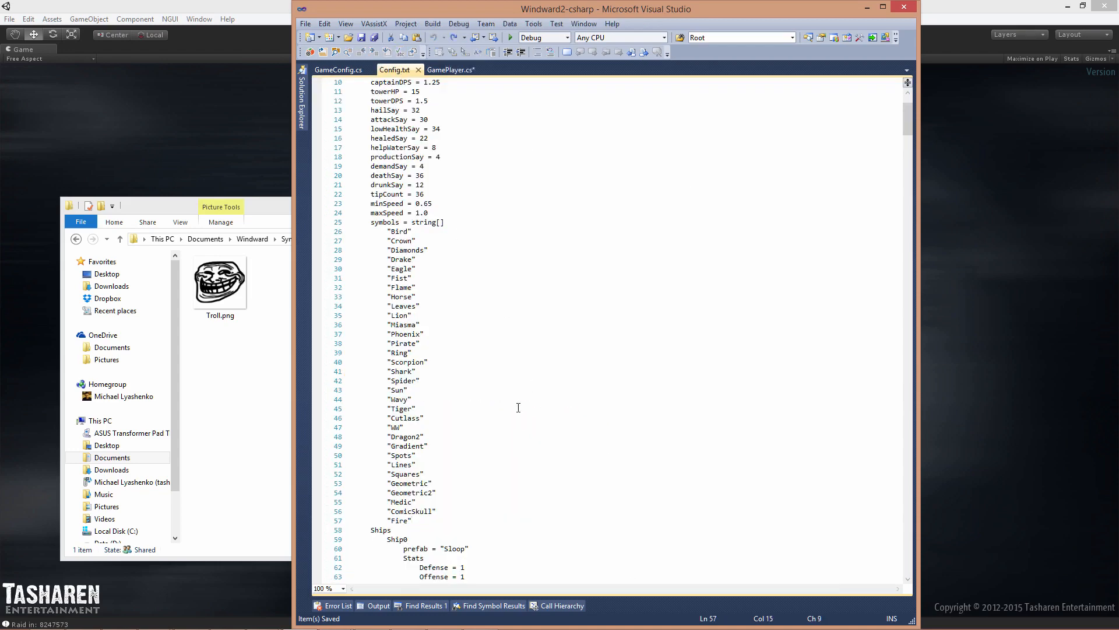
{"action": "left_click", "coordinate": [410, 493]}
{"action": "type", "text": " Repeat"}
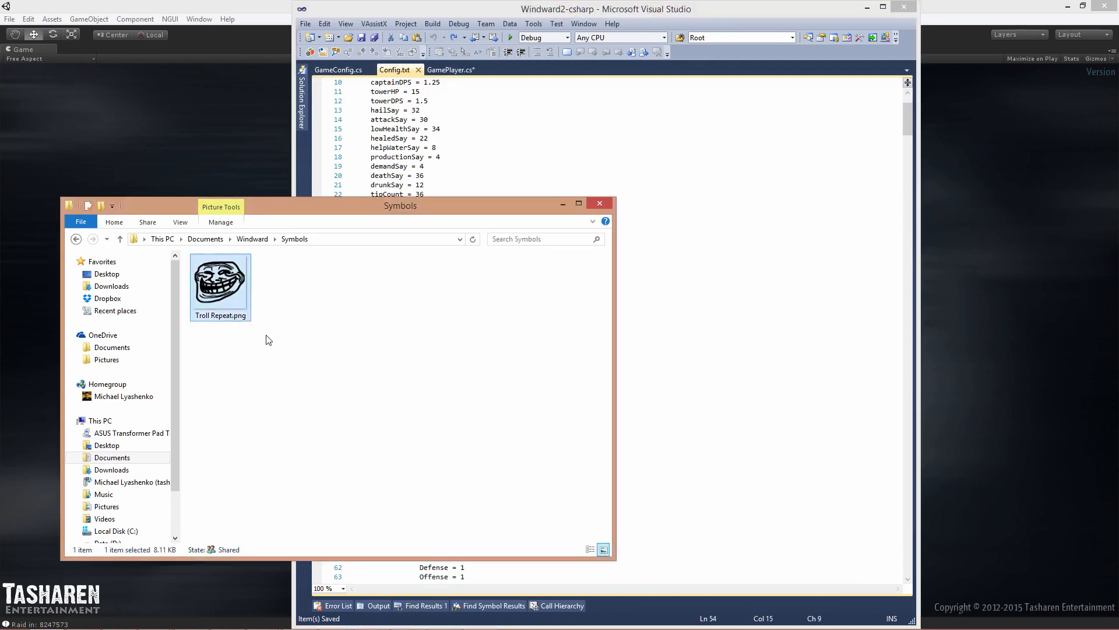
{"action": "mouse_move", "coordinate": [261, 314]}
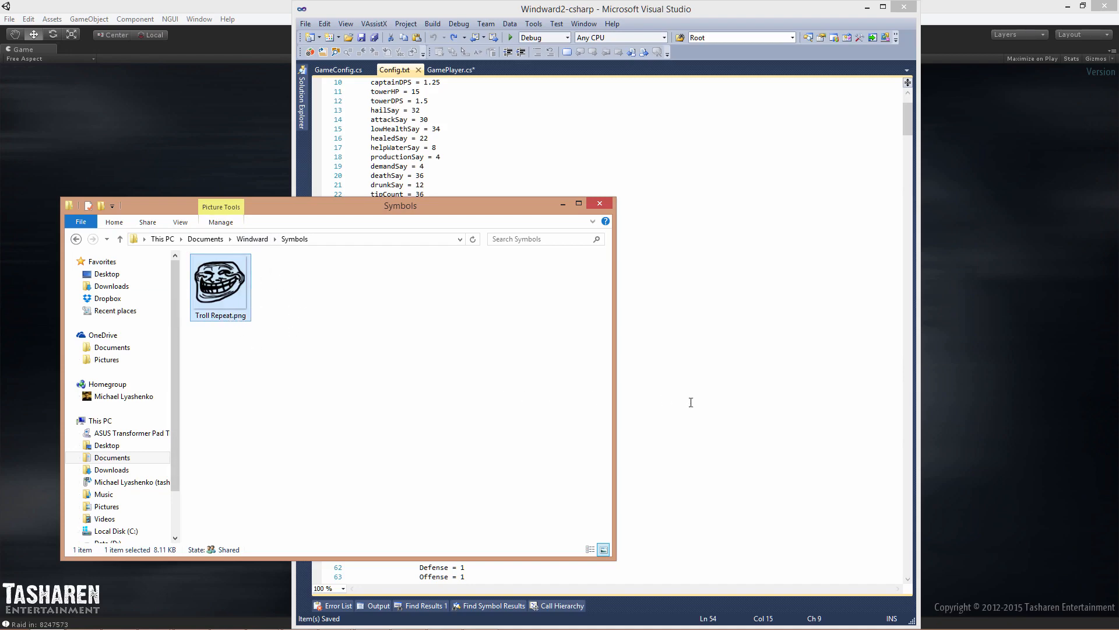
Bring the GamePlayer.cs editor back to the front in Visual Studio.
{"action": "left_click", "coordinate": [452, 69]}
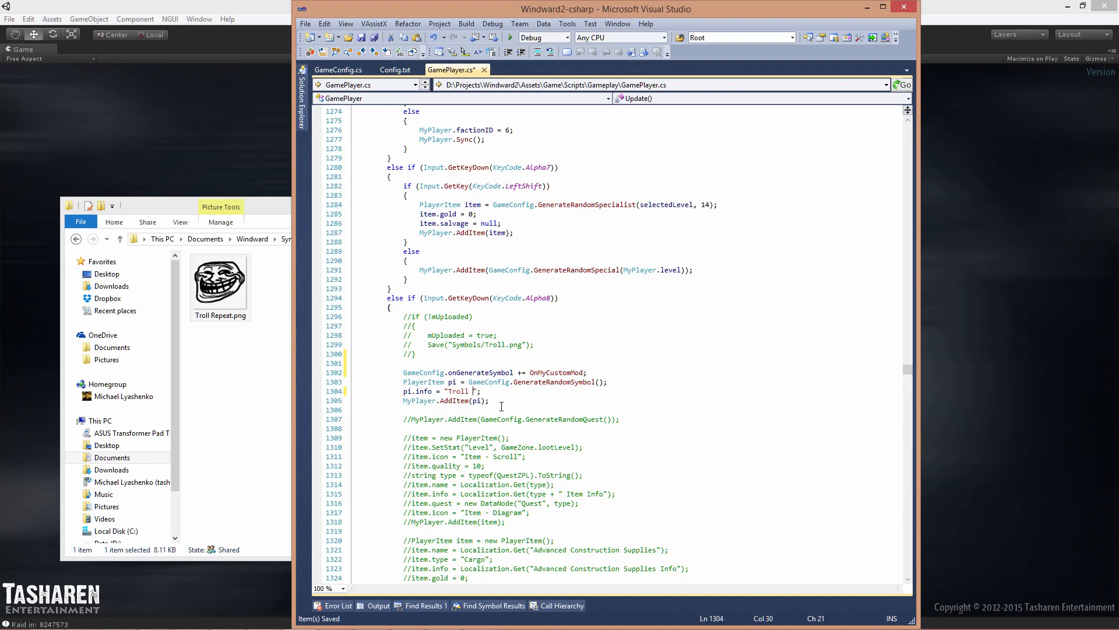
Change the item info to "Troll Repeat" and type a // comment marker.
{"action": "type", "text": "Repeat"}
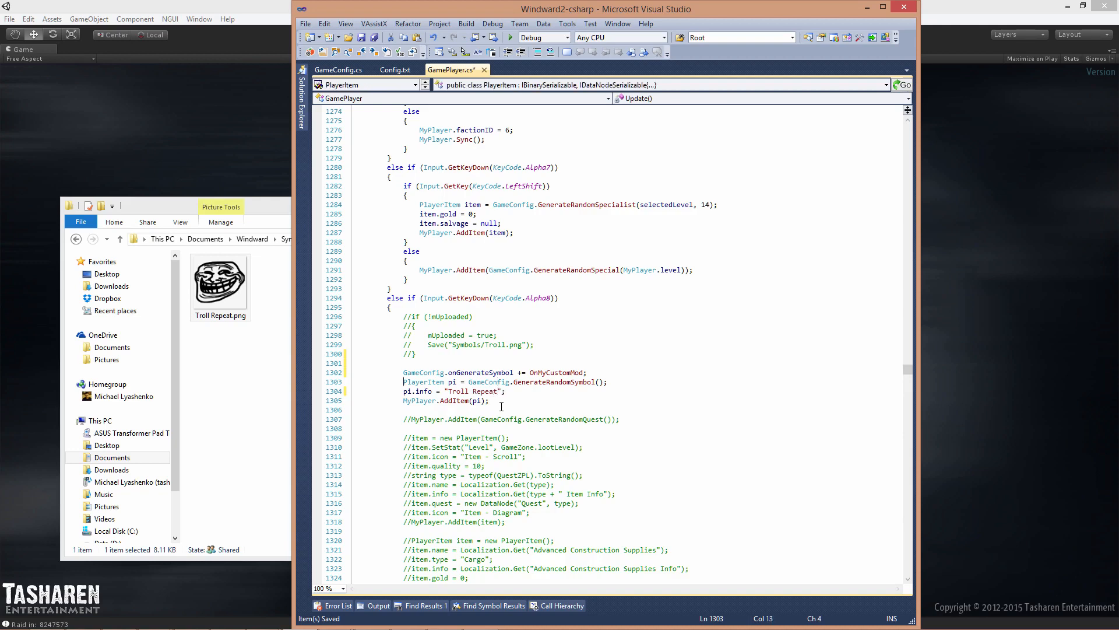
{"action": "type", "text": "//"}
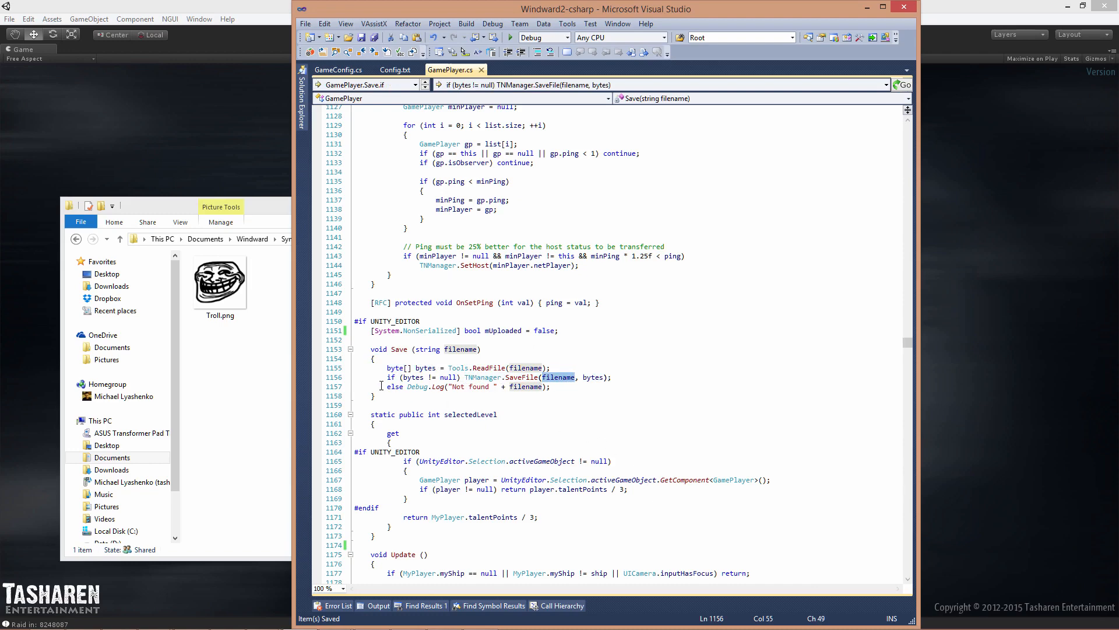
Review the Save method and the active Symbols/Troll.png upload block in Alpha8.
{"action": "scroll", "scroll_direction": "down", "scroll_amount": 3}
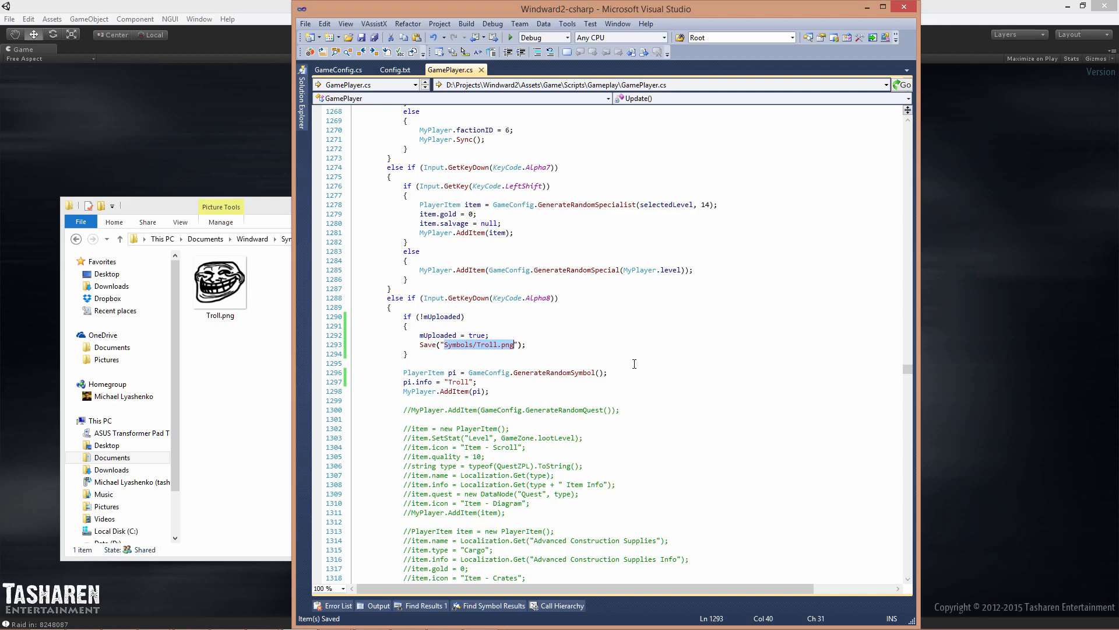
{"action": "left_click", "coordinate": [527, 345]}
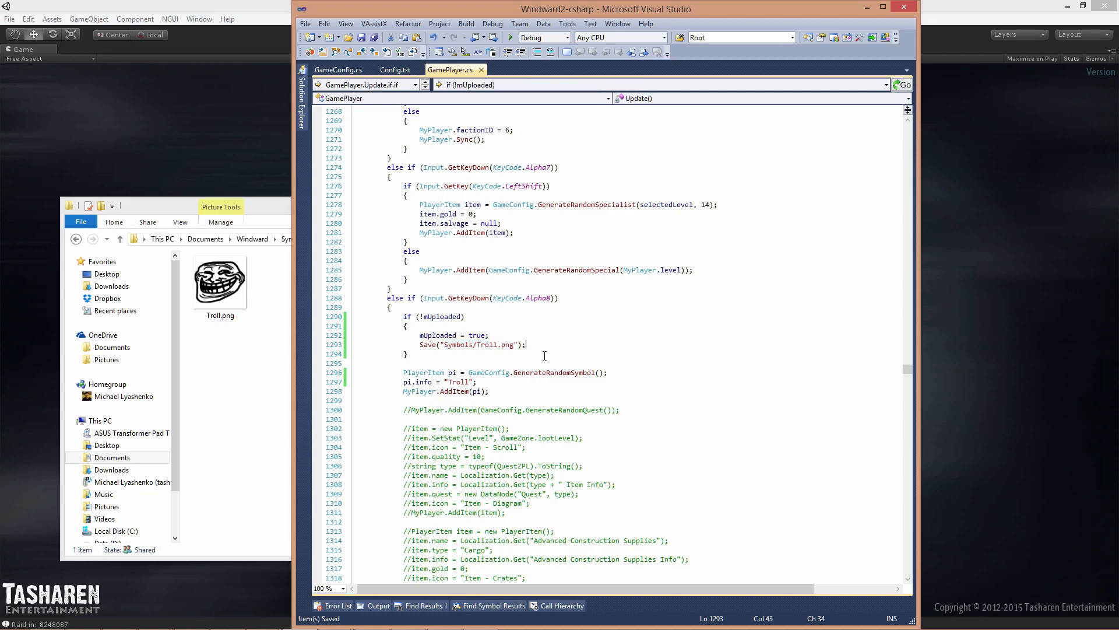